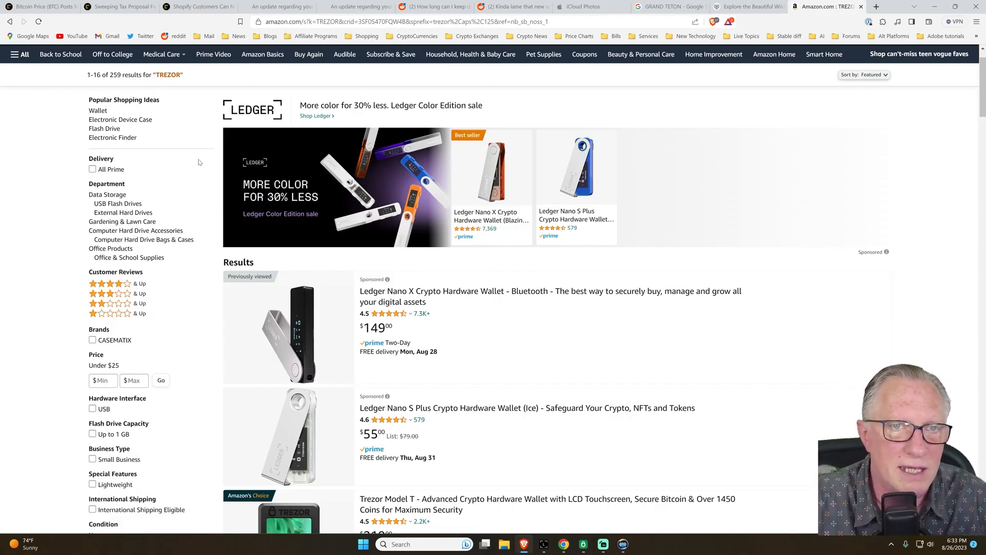
Step: Switch to the 'An update regarding your Ledger Stax' email tab
{"action": "left_click", "coordinate": [280, 6]}
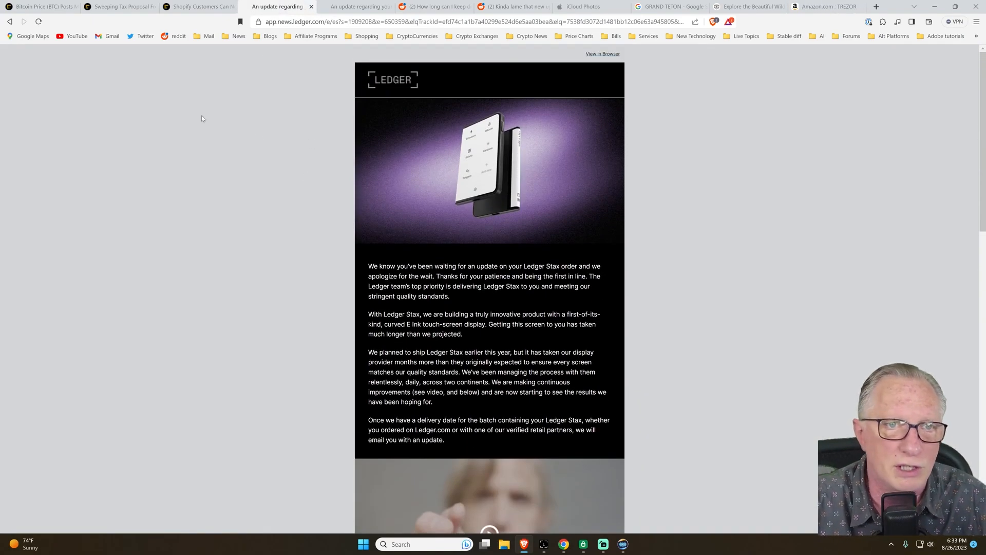
{"action": "mouse_move", "coordinate": [498, 112]}
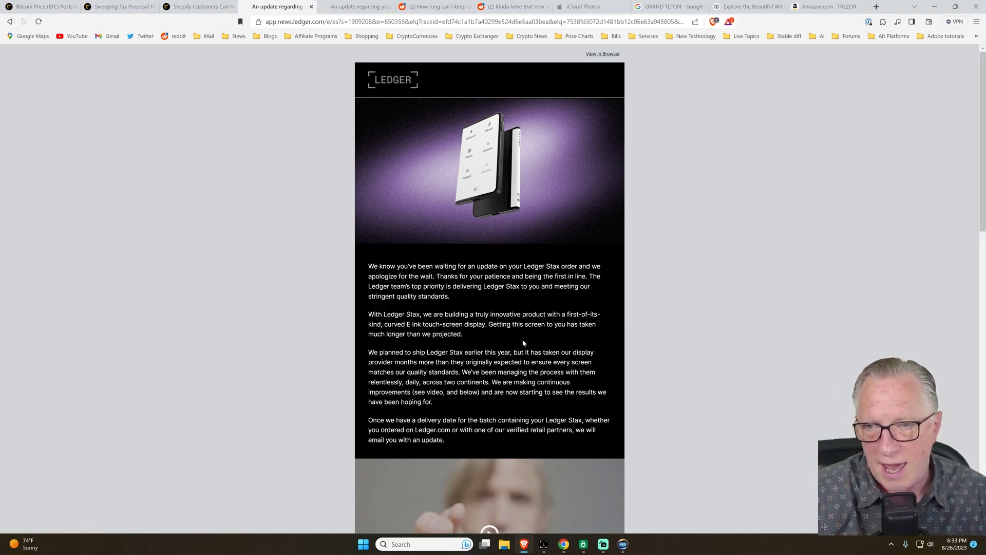
Step: Scroll the Ledger Stax email down to the film and touchscreen and battery-life improvements
{"action": "scroll", "scroll_direction": "down", "scroll_amount": 3}
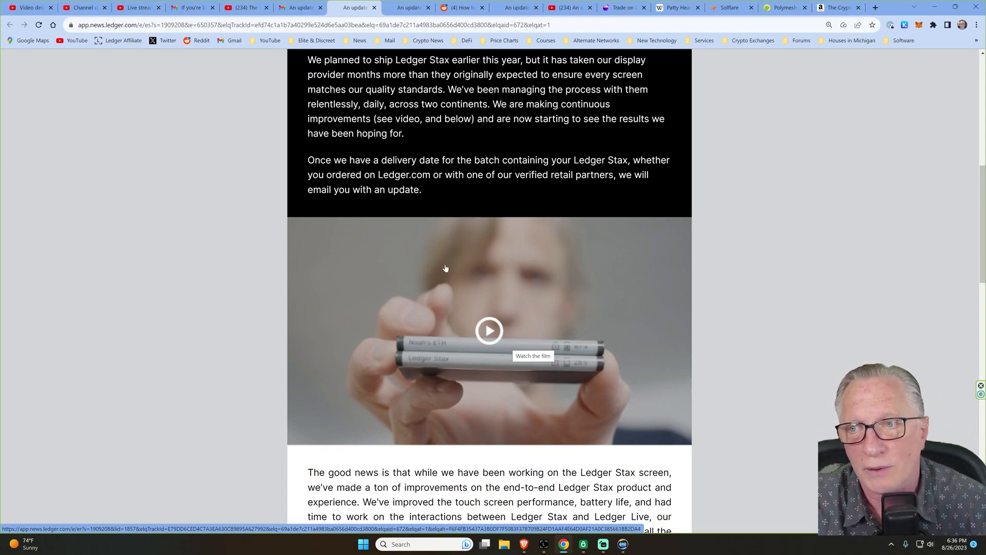
Step: Scroll to the v1.0 remark and free Nano S Plus offer, double-clicking a word there
{"action": "scroll", "scroll_direction": "down", "scroll_amount": 3}
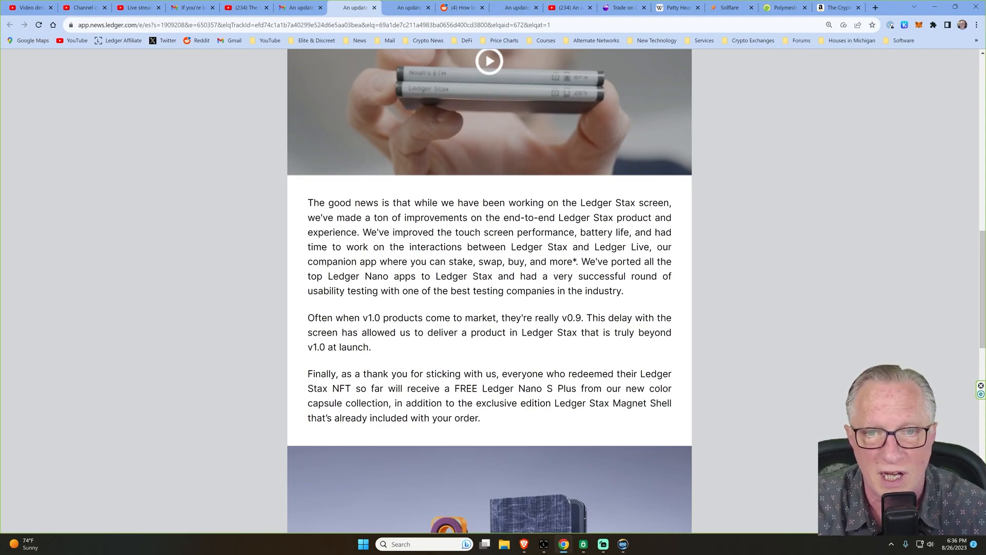
{"action": "double_click", "coordinate": [547, 232]}
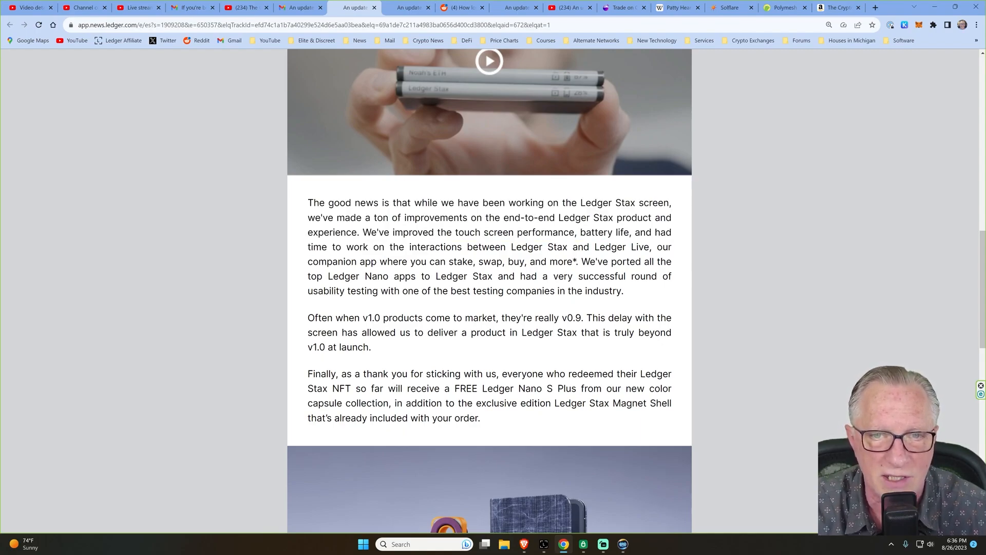
Step: Highlight the sentence describing Ledger Live as the companion app for staking and swapping
{"action": "left_click_drag", "start_coordinate": [468, 246], "coordinate": [647, 247]}
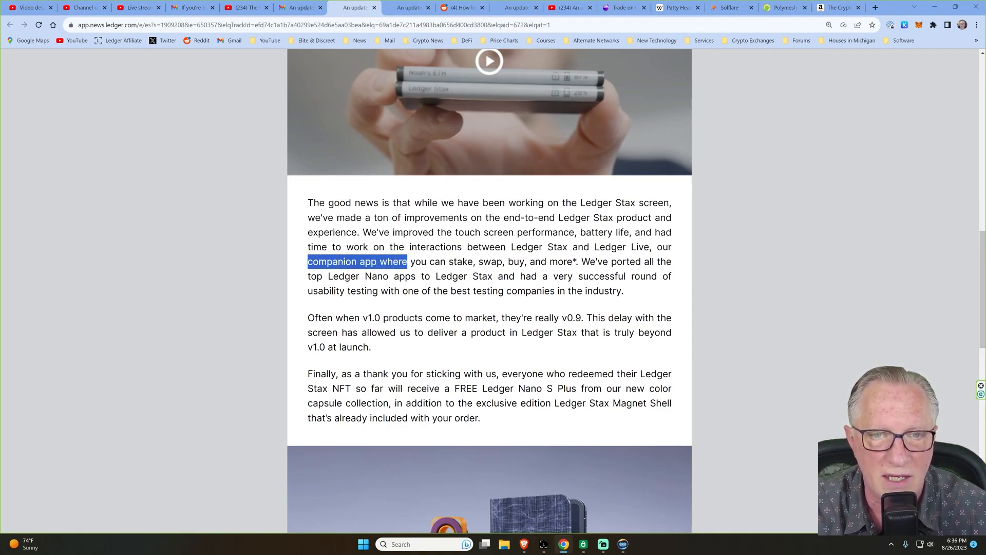
{"action": "left_click_drag", "start_coordinate": [407, 261], "coordinate": [503, 261]}
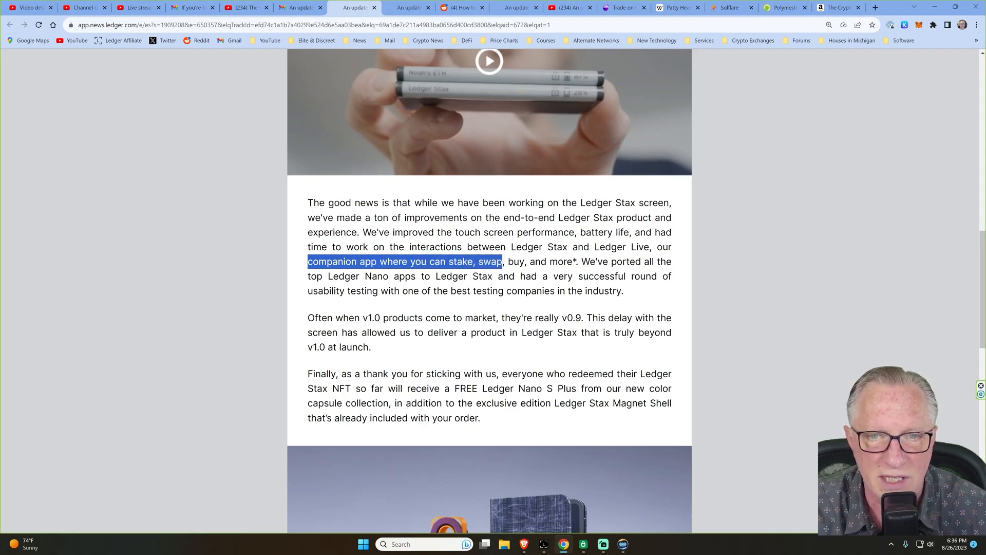
{"action": "left_click_drag", "start_coordinate": [502, 261], "coordinate": [572, 261]}
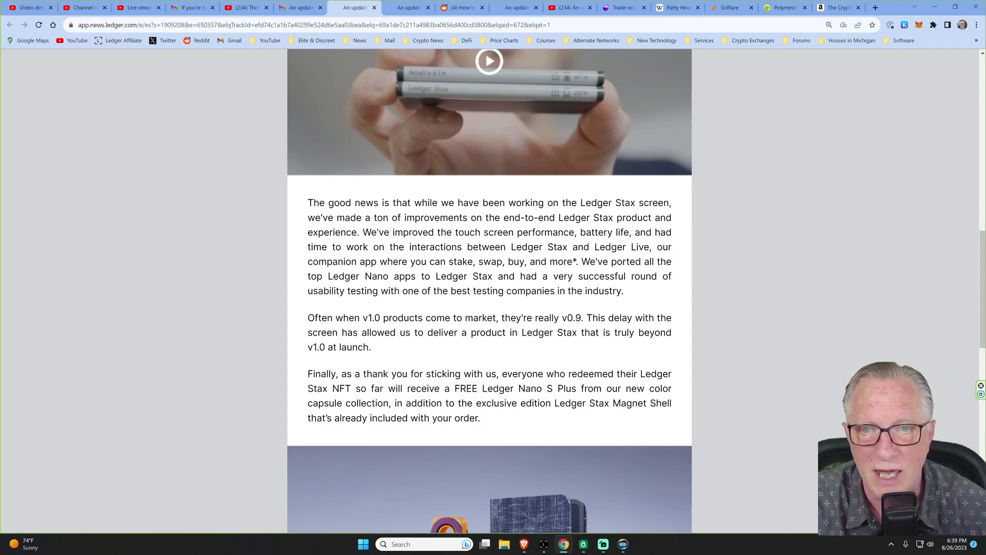
Step: Highlight the usability testing sentence and the phrase 'v1.0 at launch'
{"action": "left_click_drag", "start_coordinate": [503, 275], "coordinate": [582, 275]}
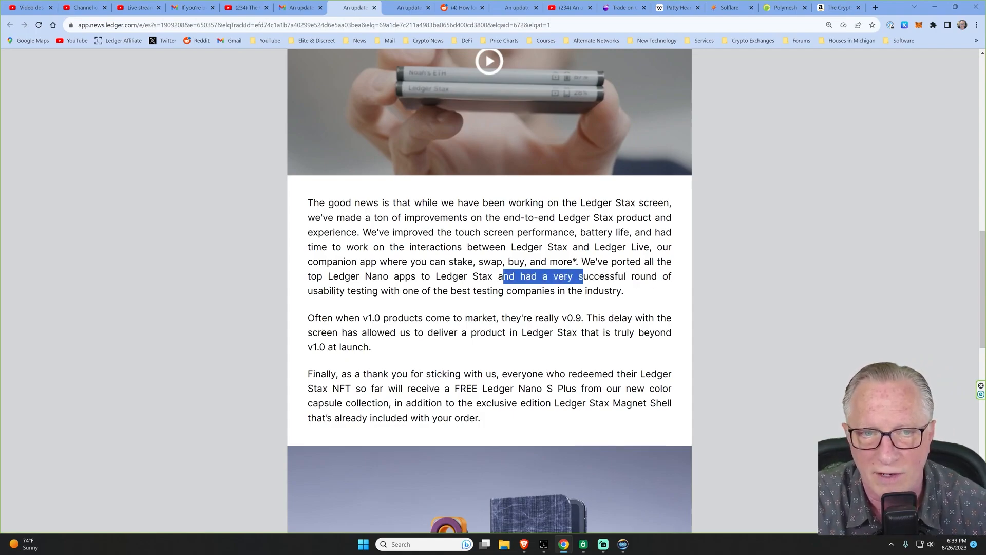
{"action": "left_click", "coordinate": [400, 290]}
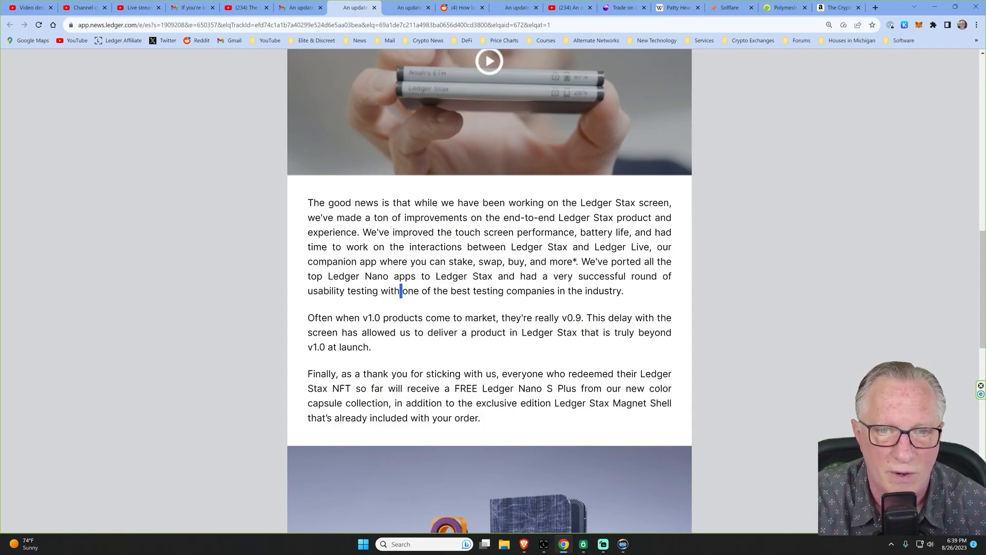
{"action": "left_click_drag", "start_coordinate": [400, 291], "coordinate": [621, 290]}
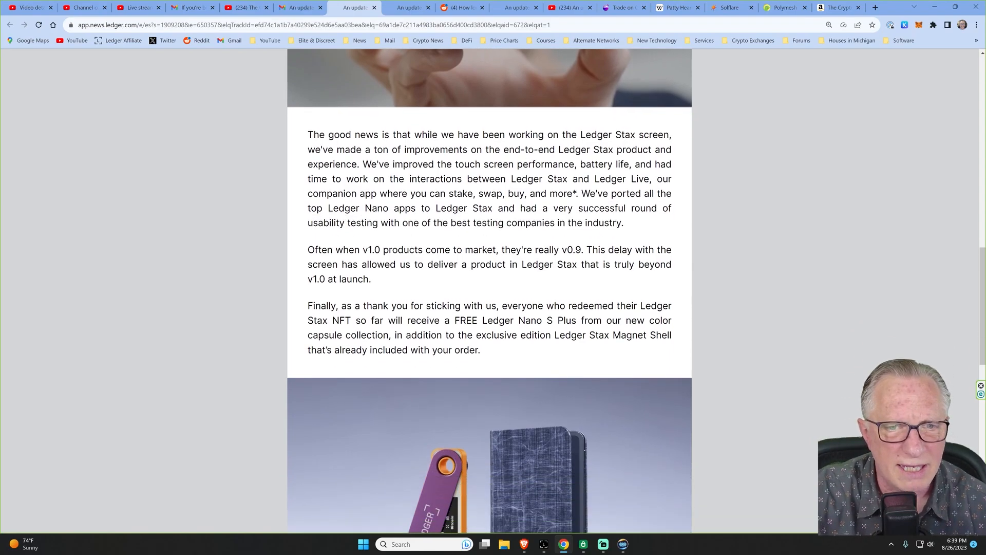
{"action": "scroll", "scroll_direction": "down", "scroll_amount": 3}
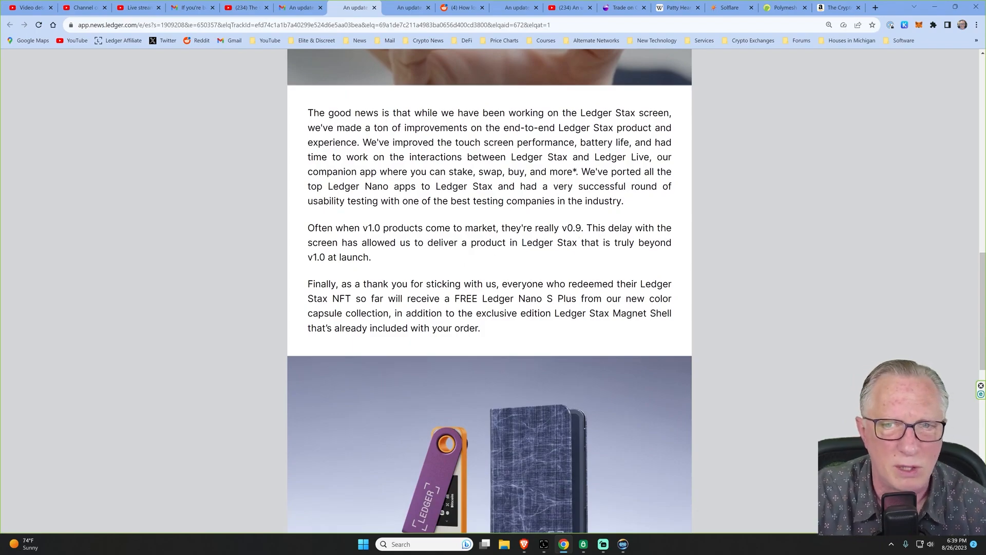
{"action": "double_click", "coordinate": [370, 228]}
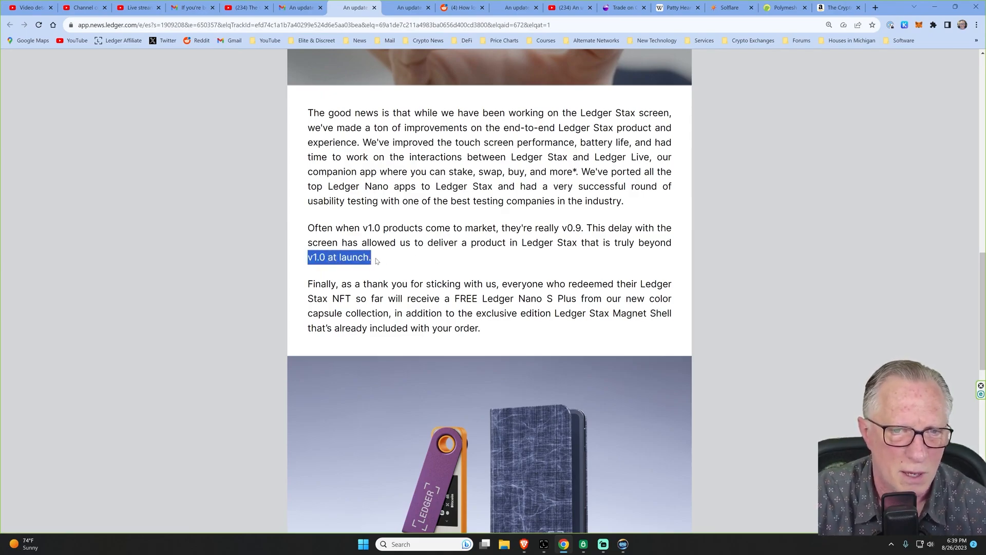
{"action": "mouse_move", "coordinate": [384, 259]}
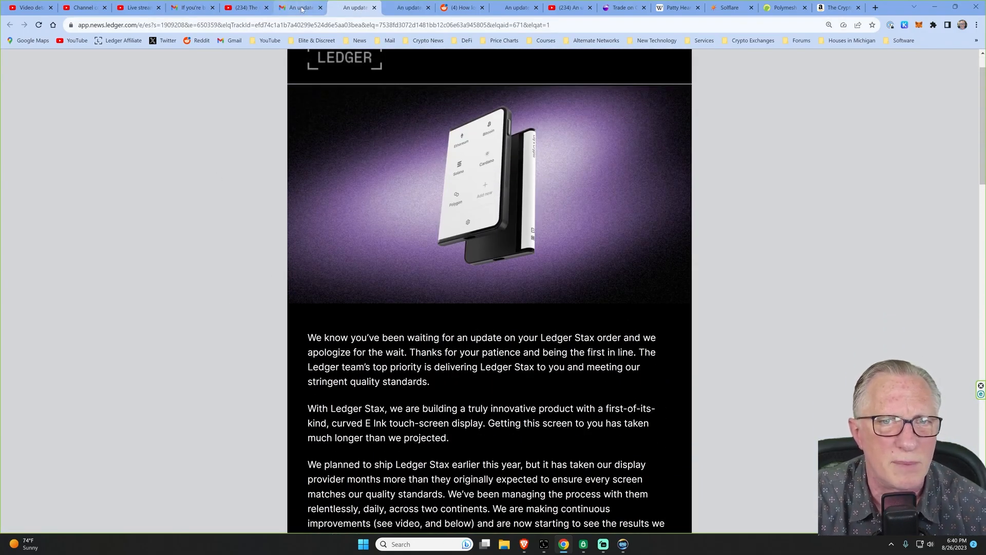
Step: Switch to the other Ledger Stax email and scroll to its Magnet Shell preorder offer
{"action": "left_click", "coordinate": [299, 8]}
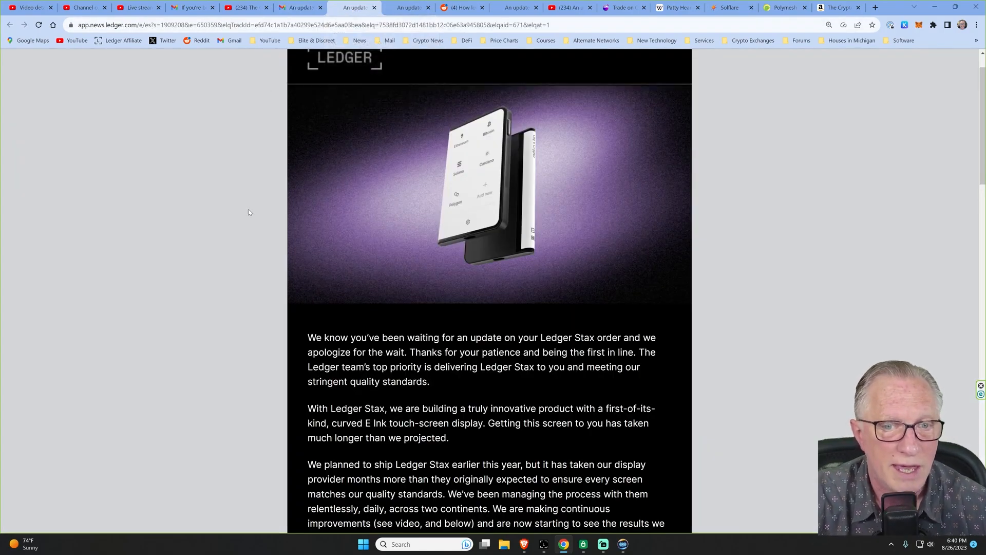
{"action": "scroll", "scroll_direction": "down", "scroll_amount": 3}
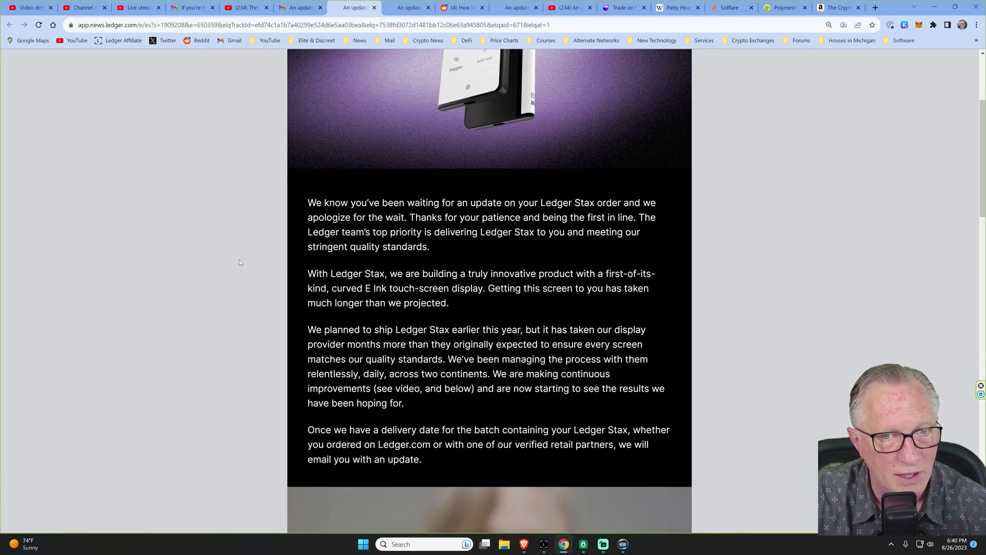
{"action": "scroll", "scroll_direction": "down", "scroll_amount": 3}
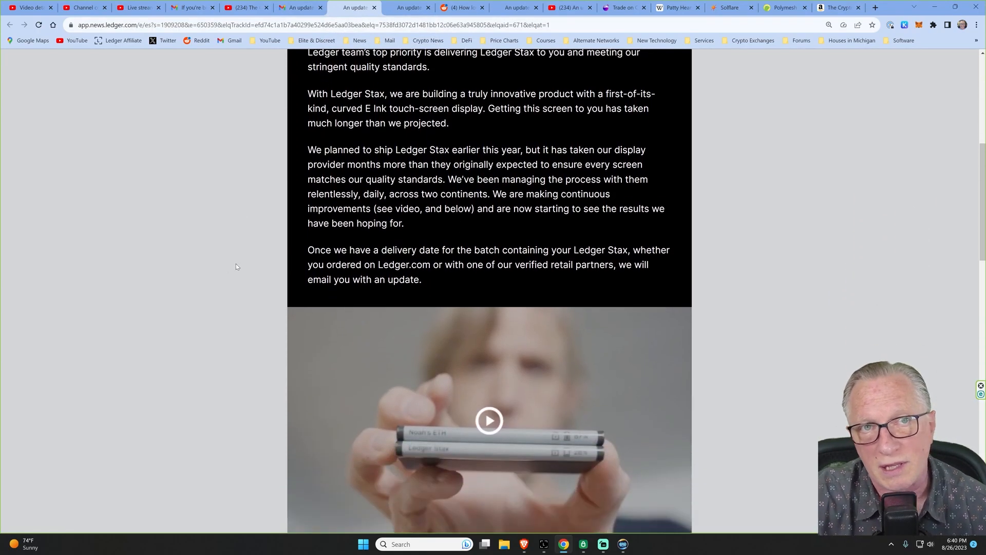
{"action": "scroll", "scroll_direction": "down", "scroll_amount": 3}
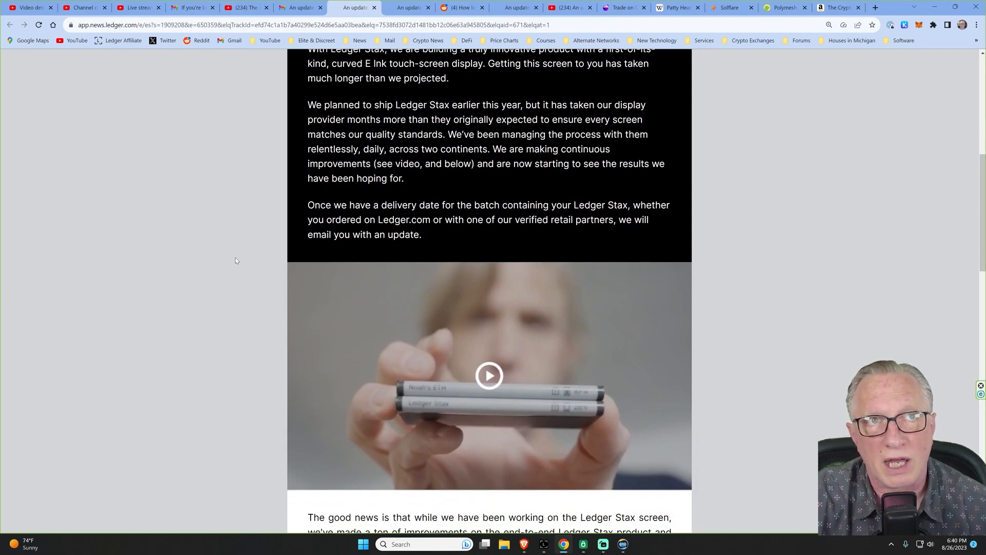
{"action": "scroll", "scroll_direction": "down", "scroll_amount": 3}
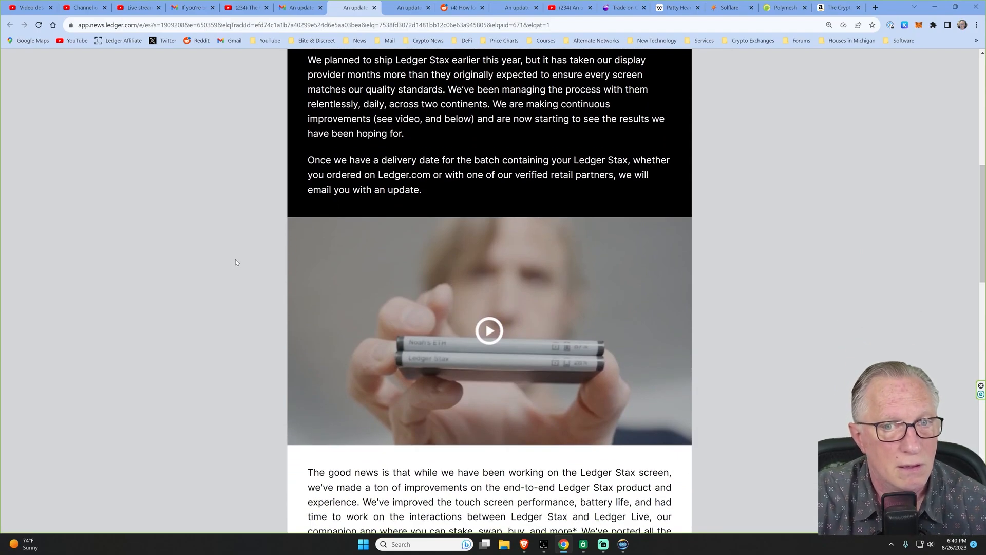
{"action": "scroll", "scroll_direction": "down", "scroll_amount": 3}
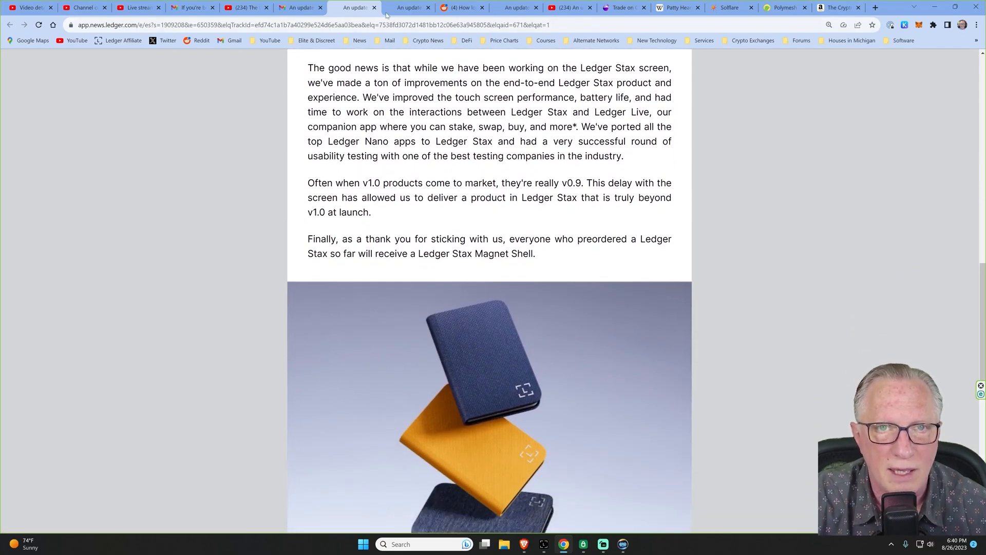
Step: Switch to the NFT-holder email and highlight its free Ledger Nano S Plus and Magnet Shell passage
{"action": "left_click", "coordinate": [407, 7]}
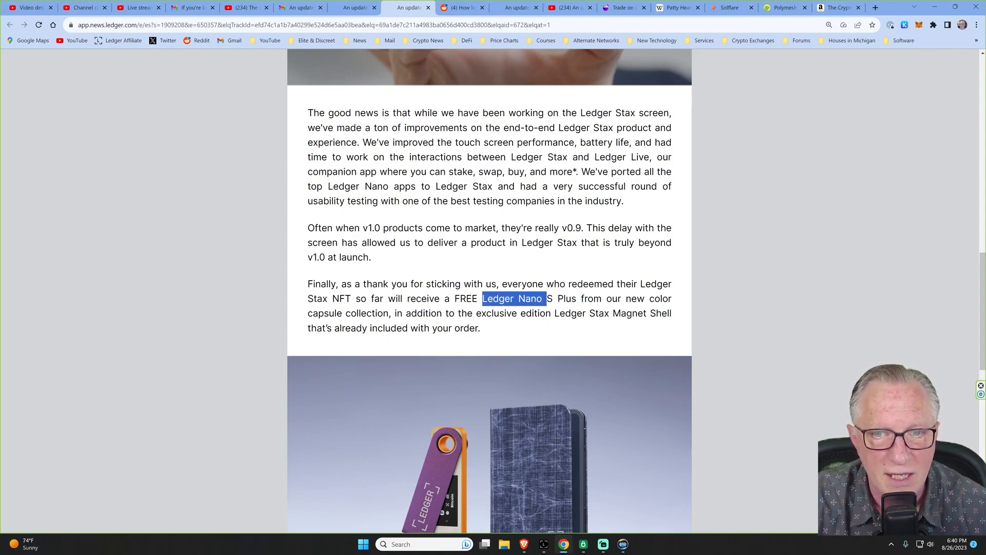
{"action": "left_click_drag", "start_coordinate": [547, 298], "coordinate": [575, 298]}
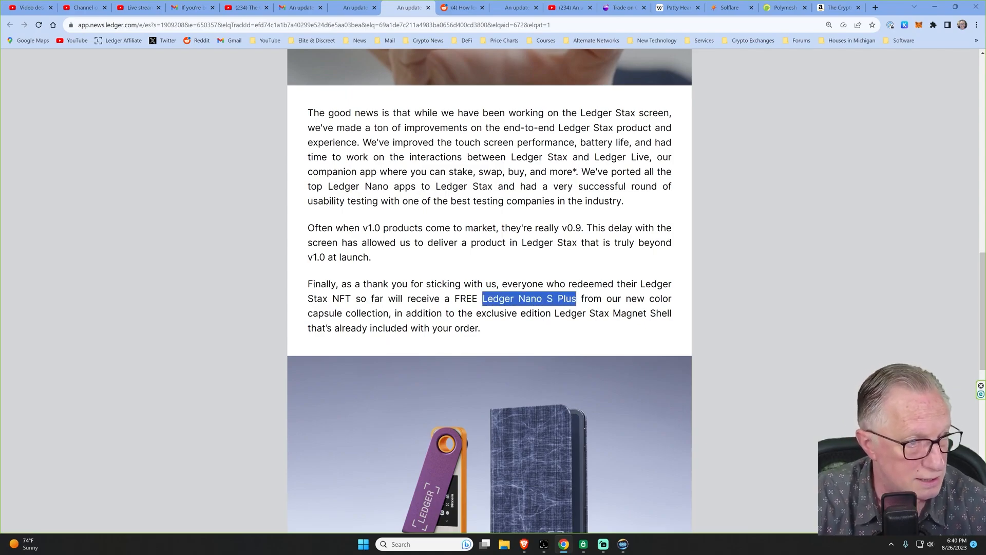
{"action": "left_click_drag", "start_coordinate": [576, 297], "coordinate": [382, 313]}
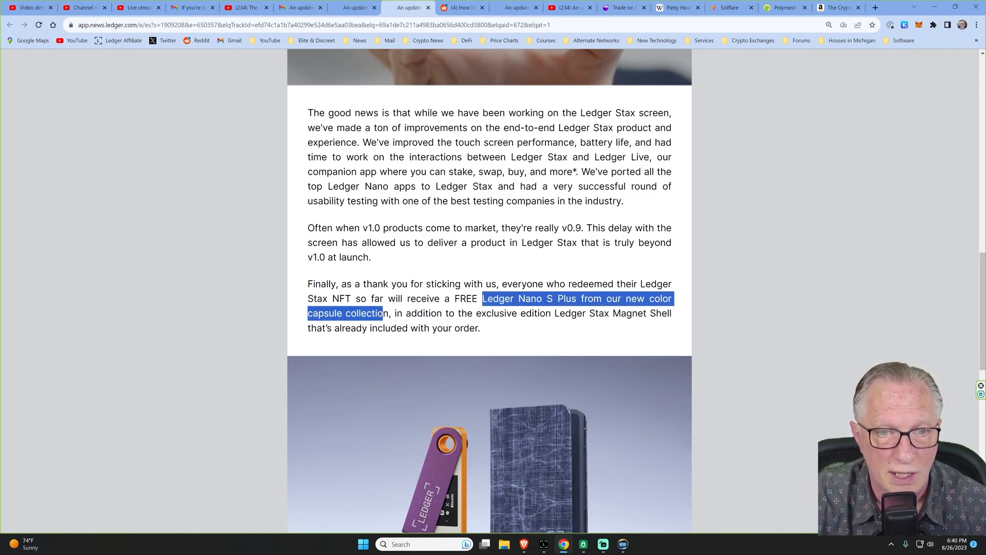
{"action": "left_click_drag", "start_coordinate": [383, 313], "coordinate": [436, 327]}
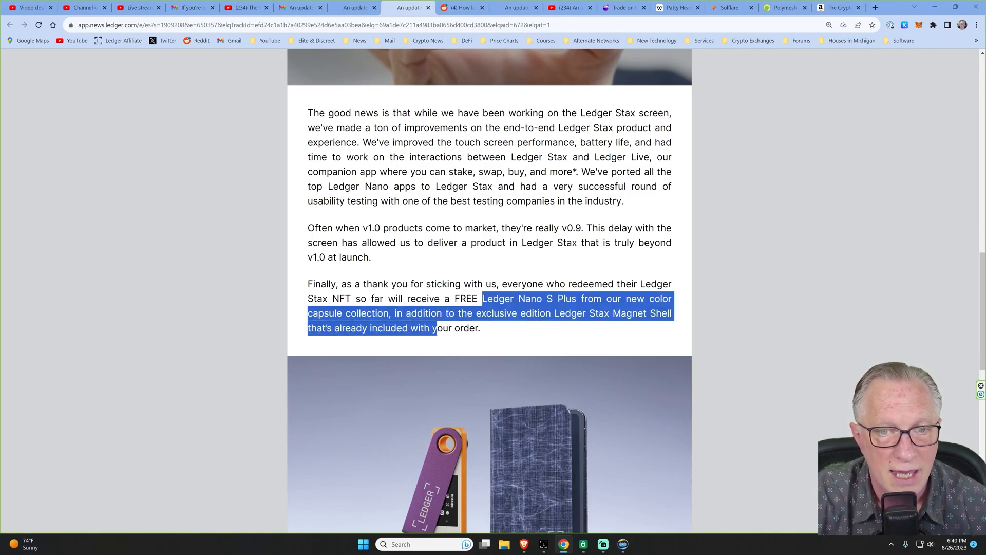
{"action": "scroll", "scroll_direction": "down", "scroll_amount": 3}
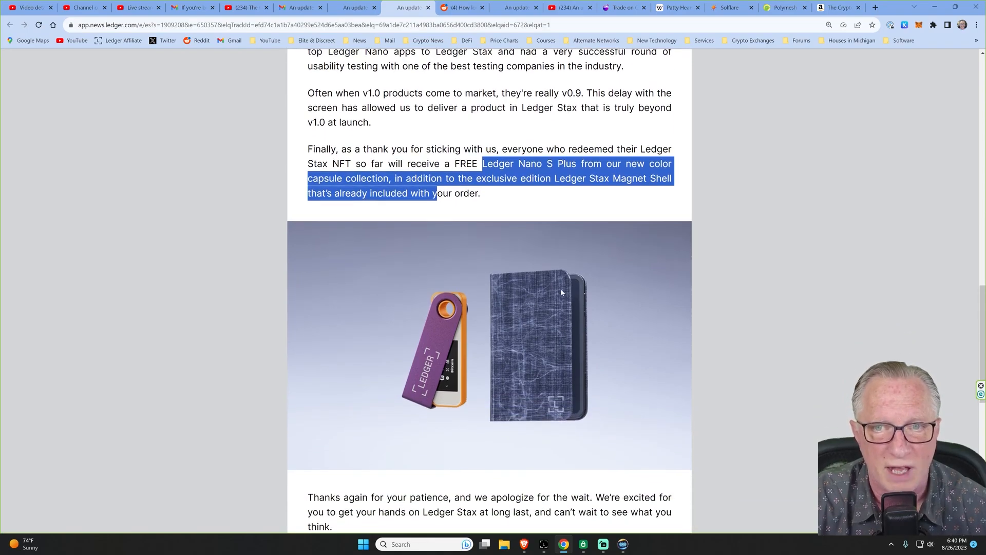
{"action": "mouse_move", "coordinate": [536, 335]}
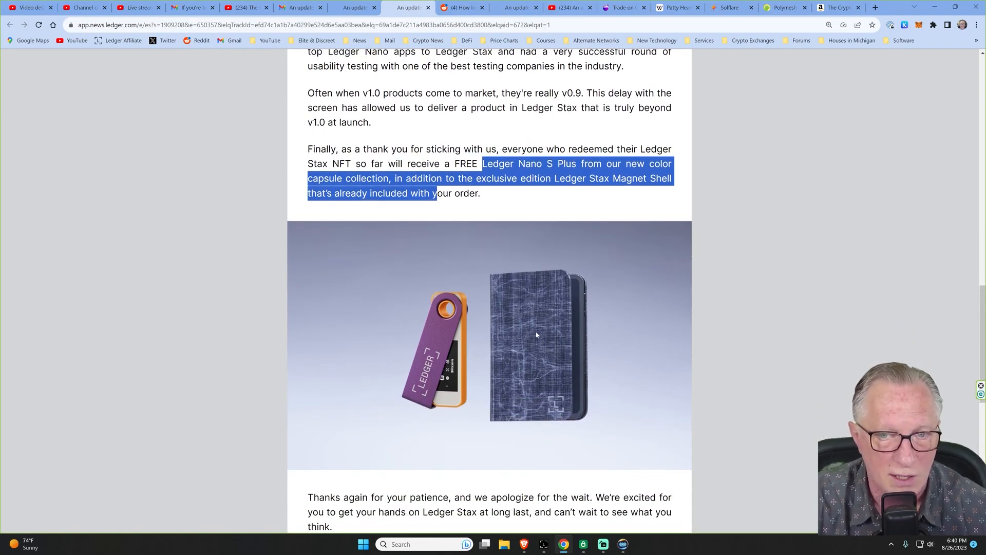
Step: Return to the pre-order email and scroll to its Magnet Shell thank-you paragraph
{"action": "left_click", "coordinate": [223, 344]}
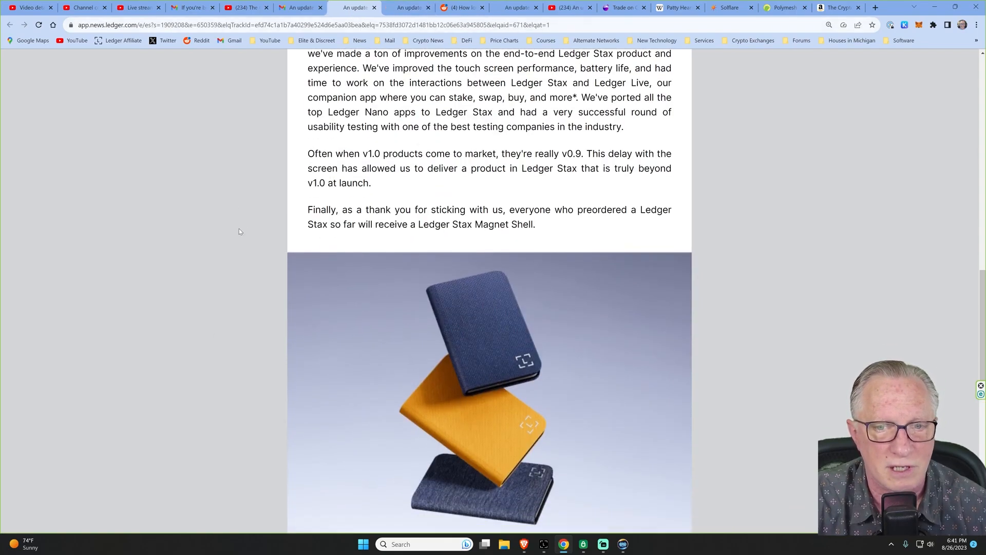
{"action": "scroll", "scroll_direction": "down", "scroll_amount": 3}
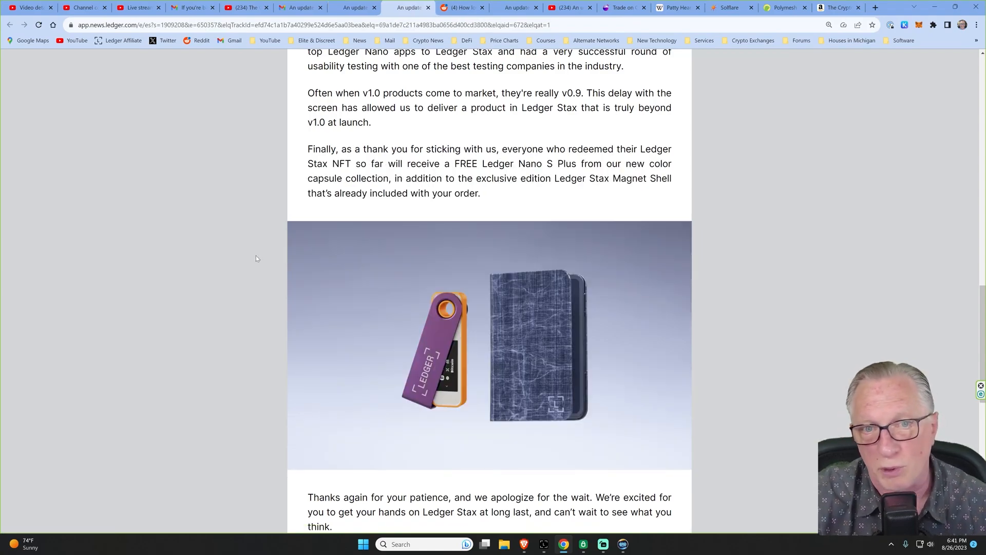
{"action": "mouse_move", "coordinate": [533, 351]}
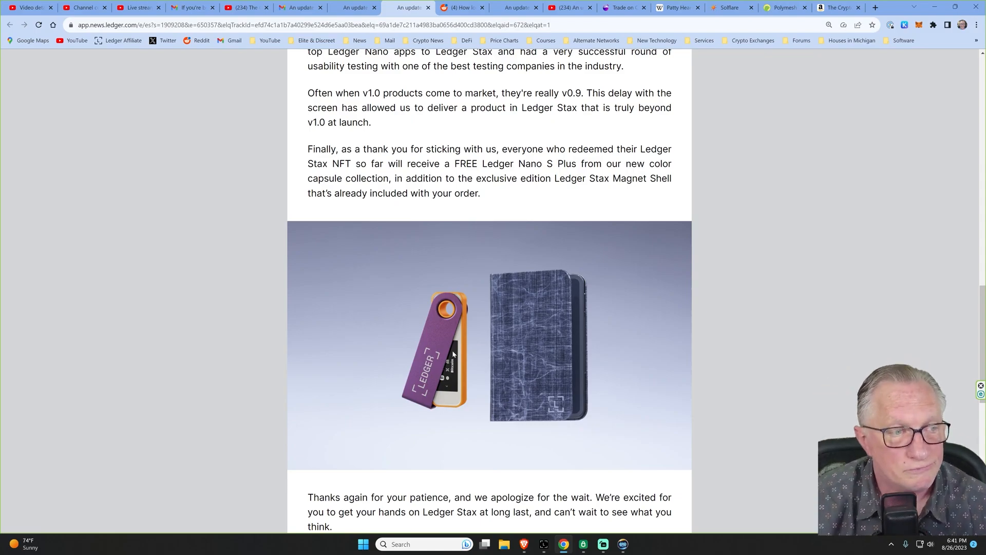
{"action": "scroll", "scroll_direction": "down", "scroll_amount": 3}
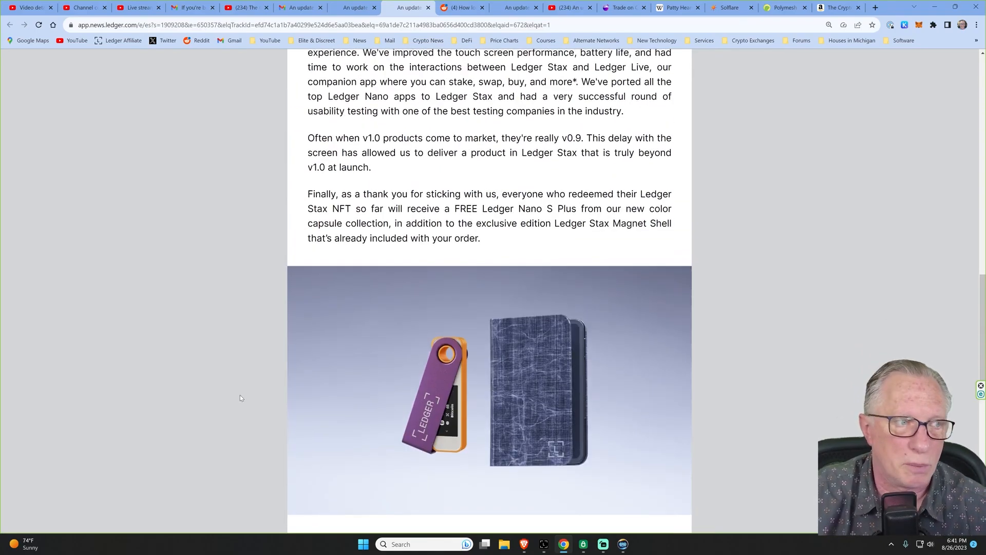
{"action": "scroll", "scroll_direction": "down", "scroll_amount": 3}
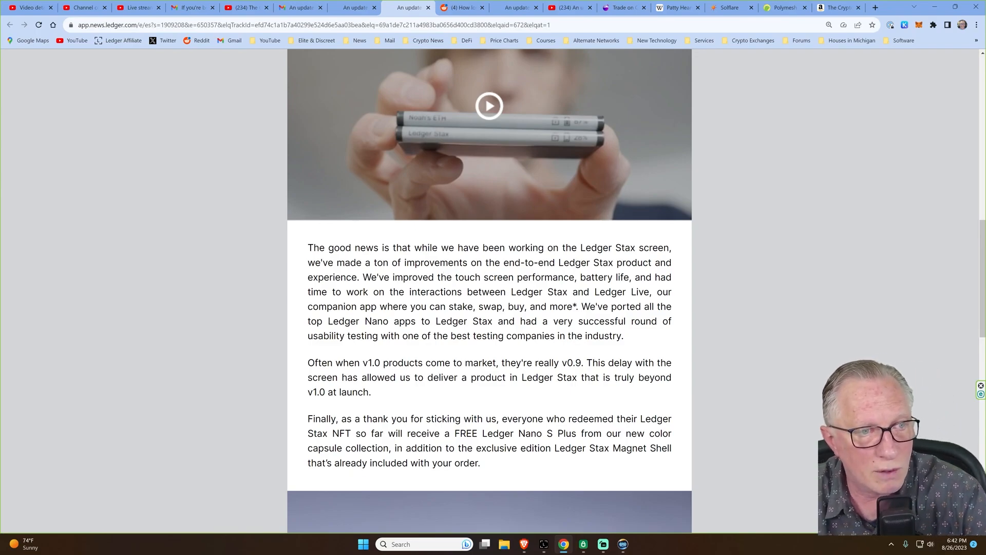
{"action": "mouse_move", "coordinate": [473, 320]}
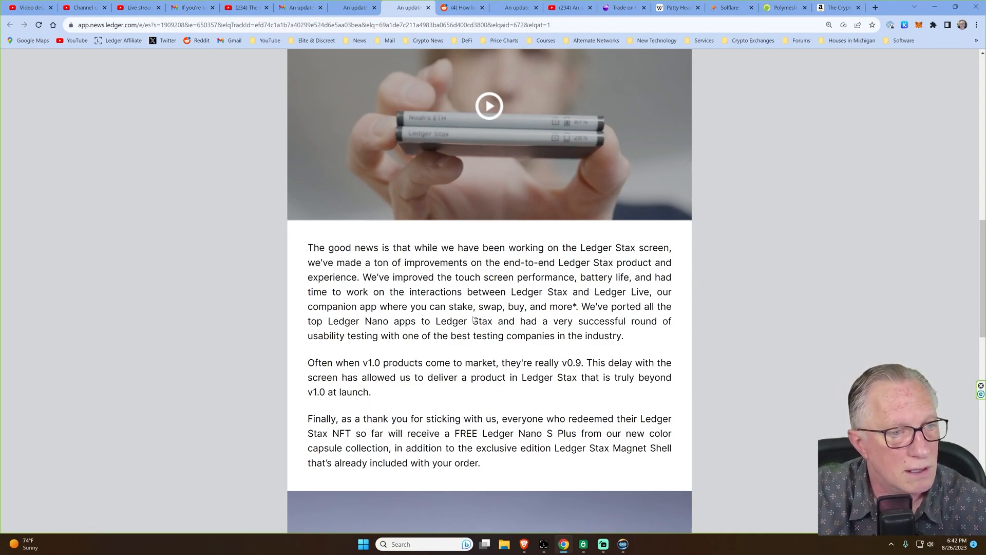
{"action": "scroll", "scroll_direction": "up", "scroll_amount": 3}
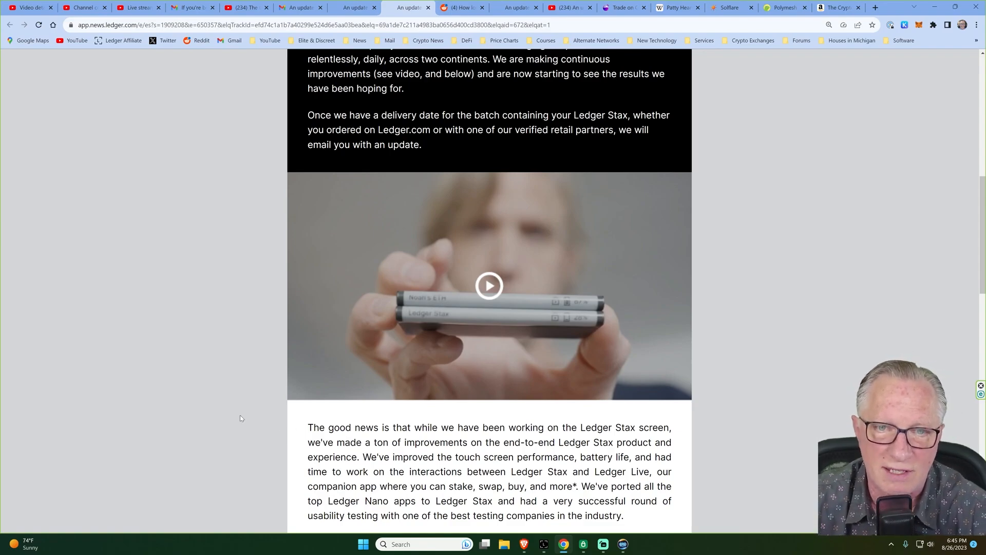
Step: Scroll back up to the NFT-holder email's Ledger Stax image and apology paragraphs
{"action": "scroll", "scroll_direction": "up", "scroll_amount": 3}
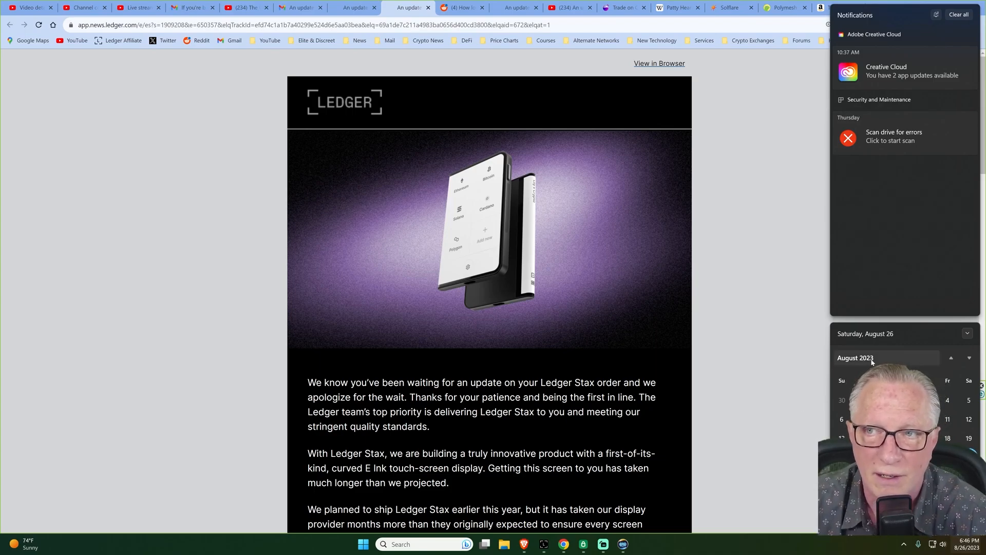
Step: Dismiss the notifications panel and scroll to the Nano S Plus bonus and Ian Rogers' sign-off
{"action": "left_click", "coordinate": [787, 392]}
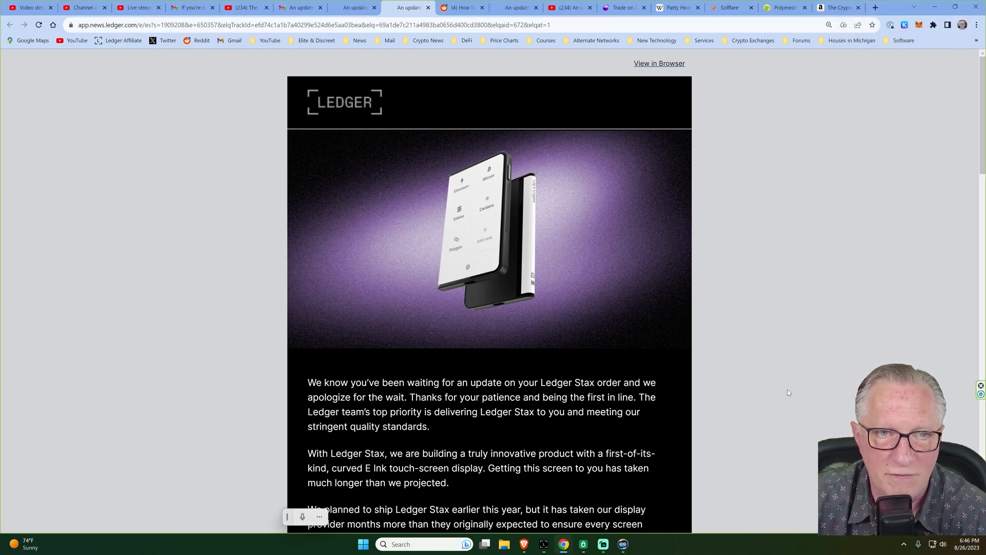
{"action": "mouse_move", "coordinate": [817, 406]}
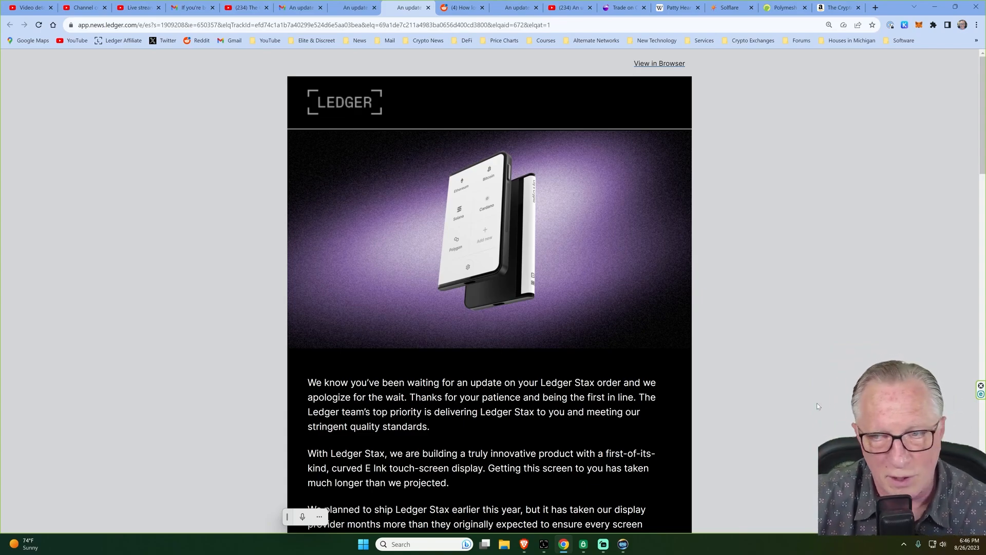
{"action": "mouse_move", "coordinate": [843, 418]}
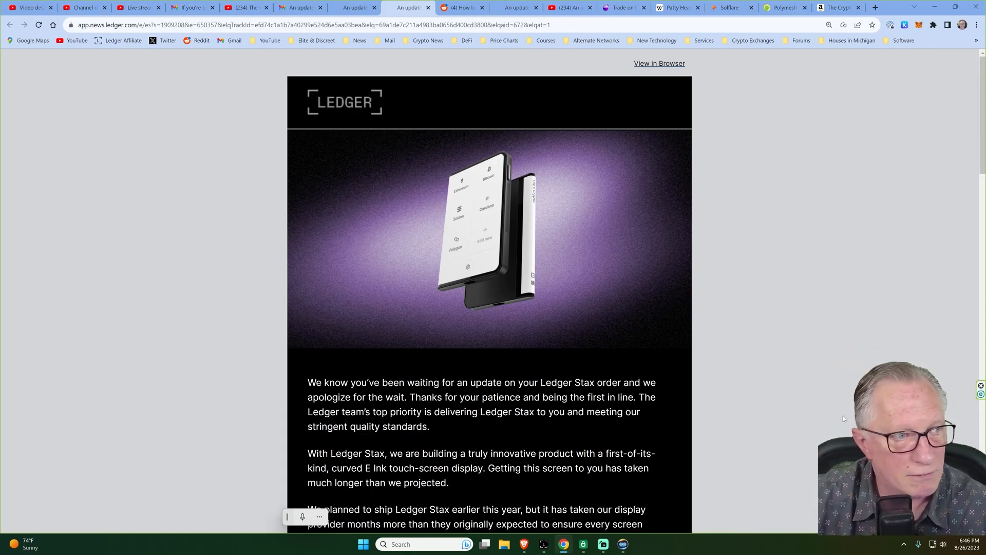
{"action": "mouse_move", "coordinate": [306, 294]}
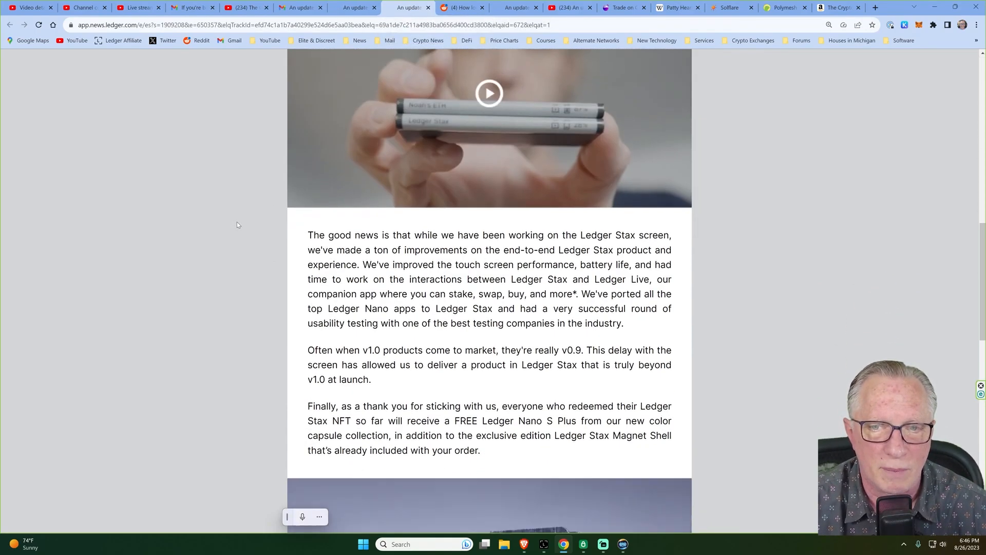
{"action": "scroll", "scroll_direction": "down", "scroll_amount": 3}
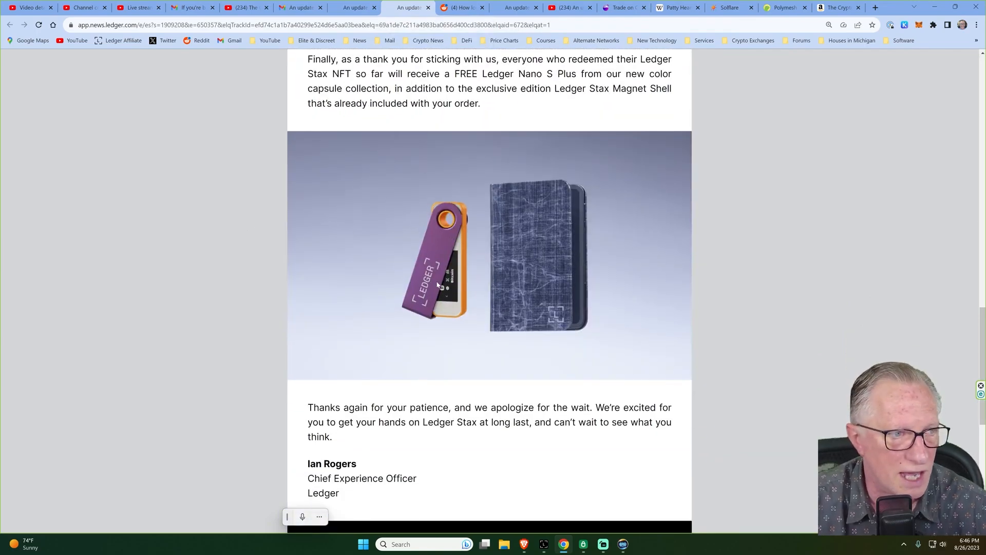